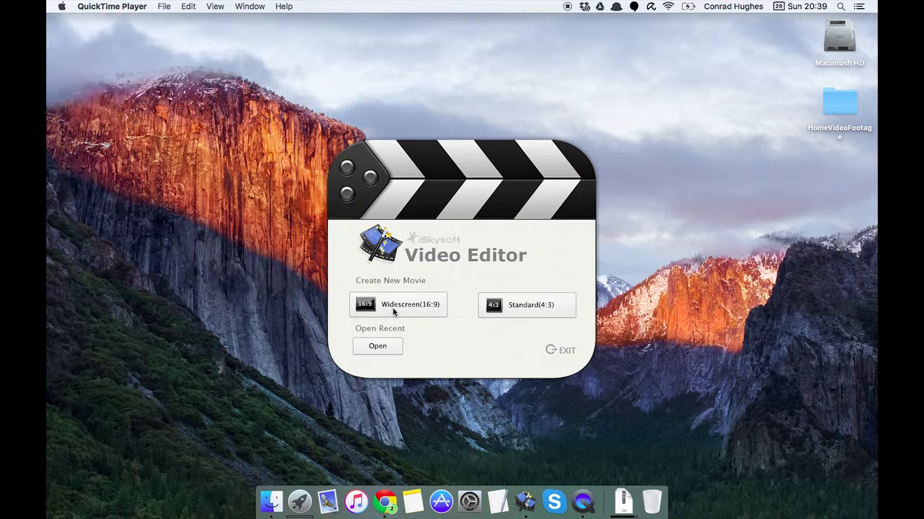
# Step: Start a new Widescreen (16:9) movie and show the Split Screen layout library
pyautogui.click(398, 304)
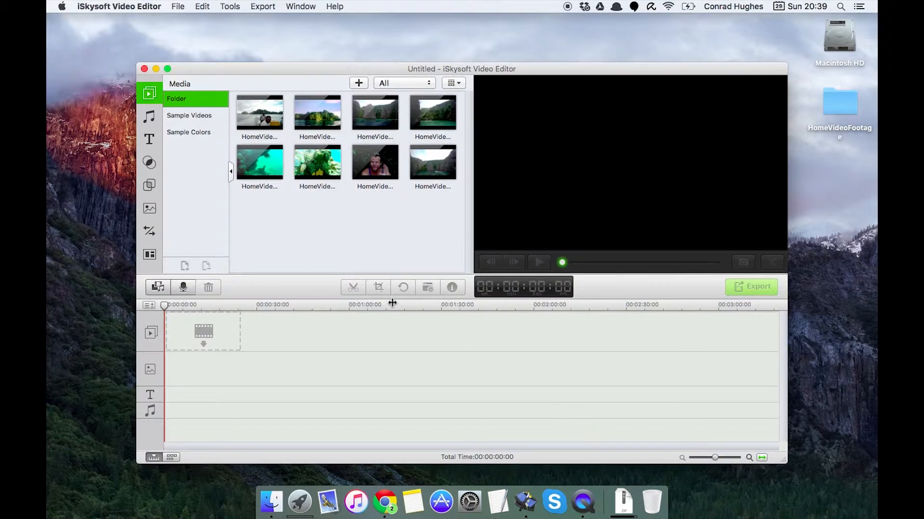
pyautogui.moveTo(141, 264)
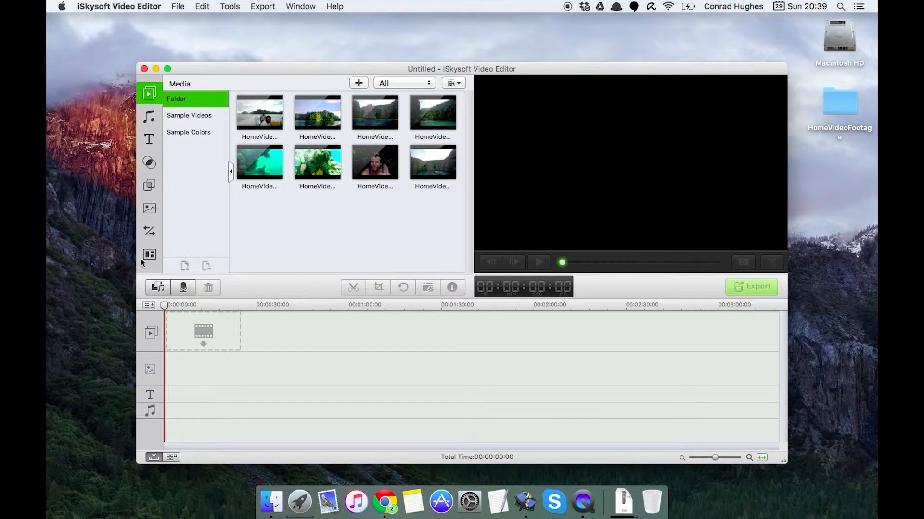
pyautogui.click(149, 255)
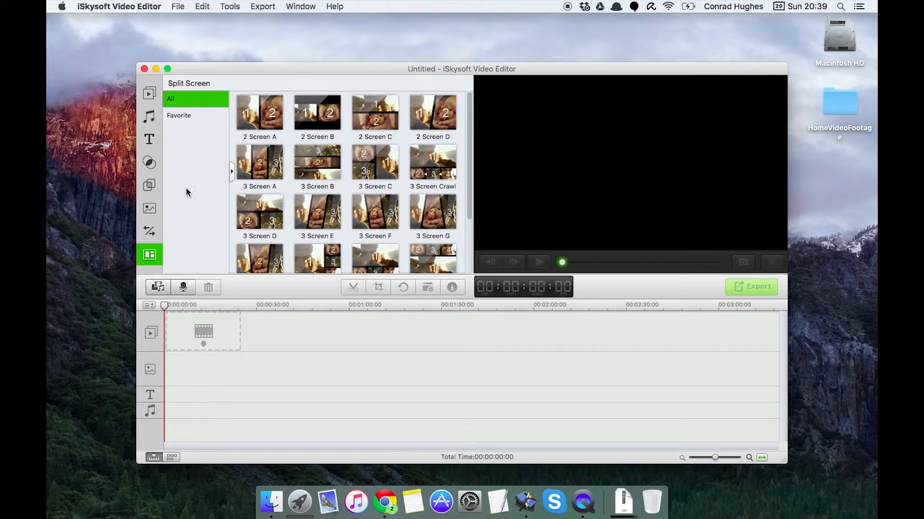
pyautogui.moveTo(158, 101)
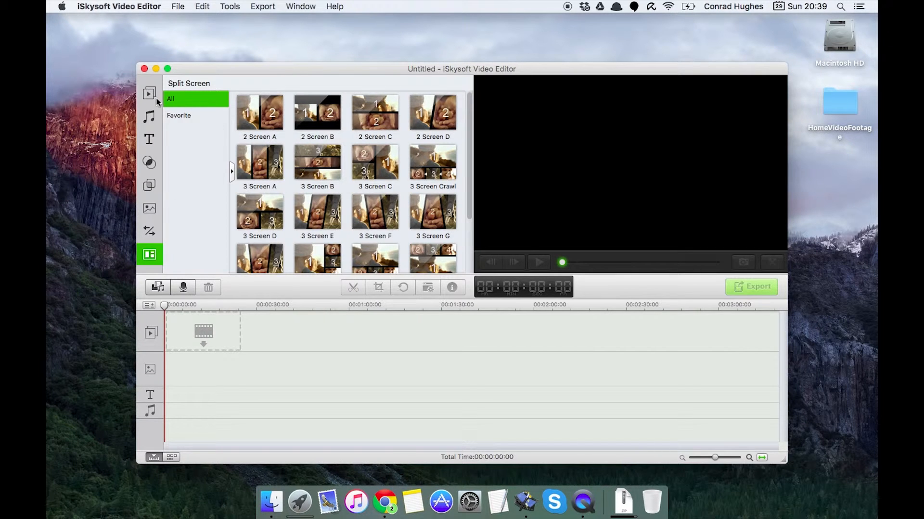
# Step: Return to Media, preview the first HomeVideoFootage boat-ride clip and open the HomeVideoFootage folder
pyautogui.click(149, 94)
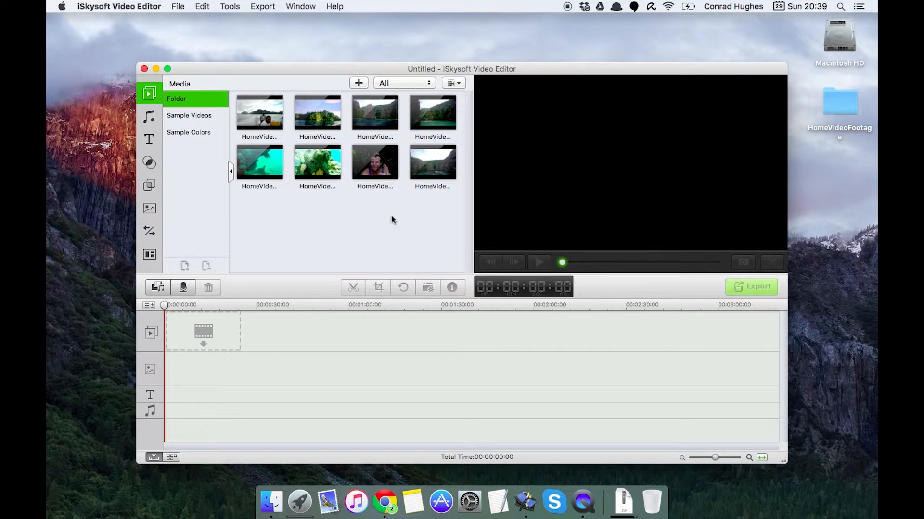
pyautogui.click(259, 112)
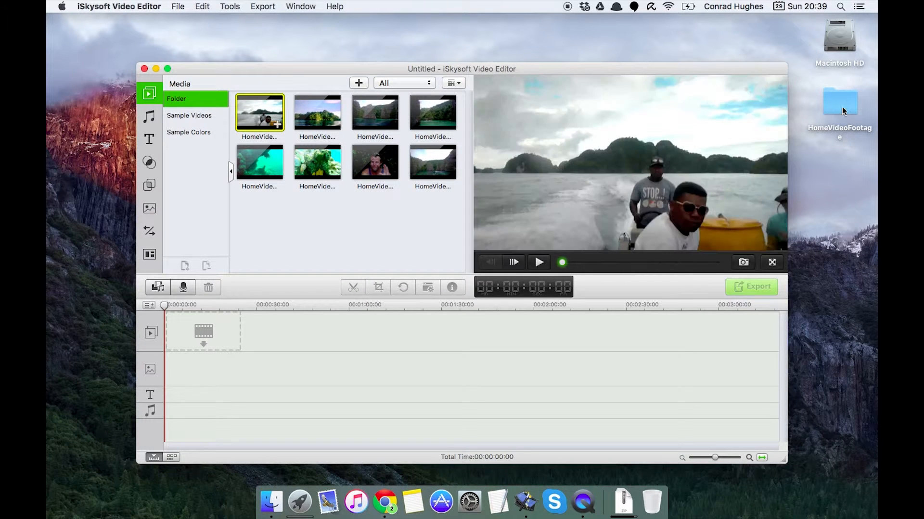
pyautogui.doubleClick(839, 101)
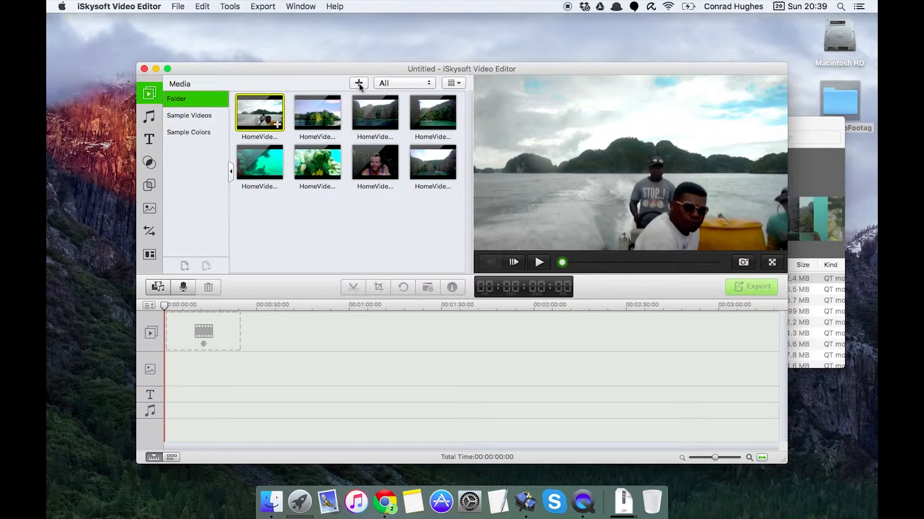
pyautogui.moveTo(346, 122)
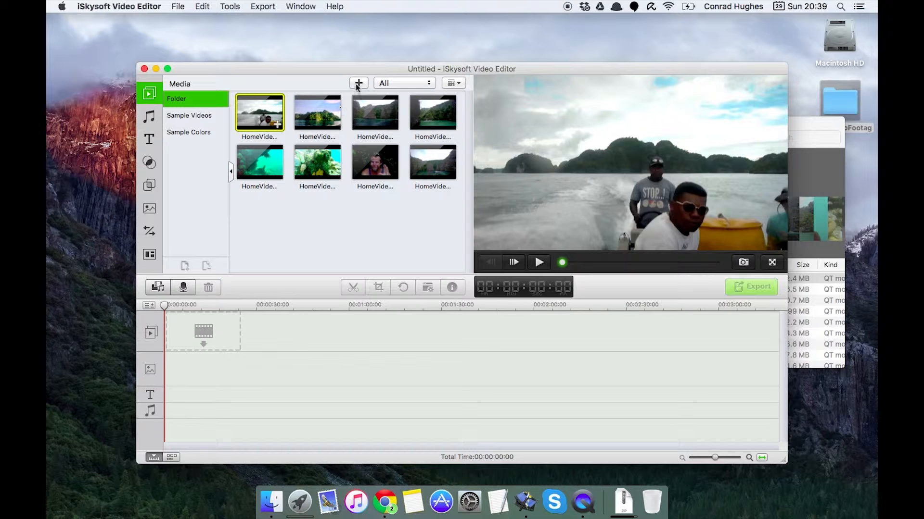
pyautogui.moveTo(358, 84)
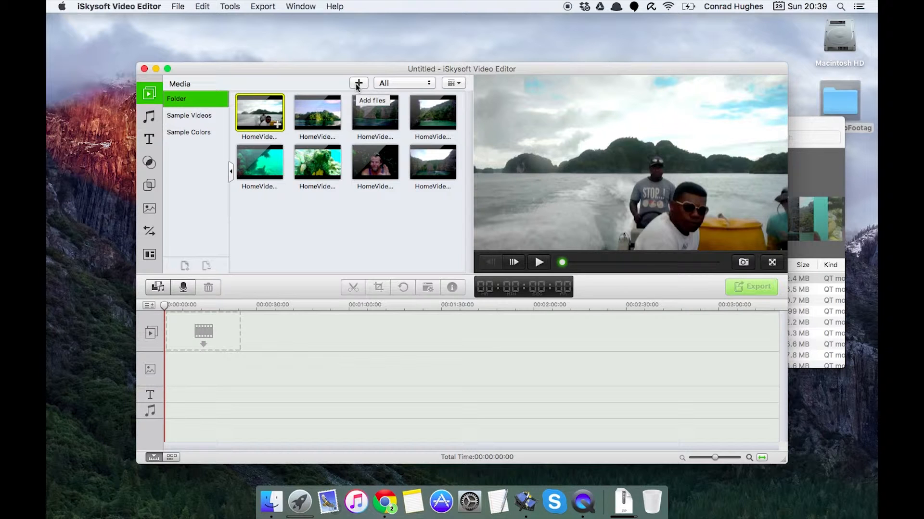
pyautogui.moveTo(157, 287)
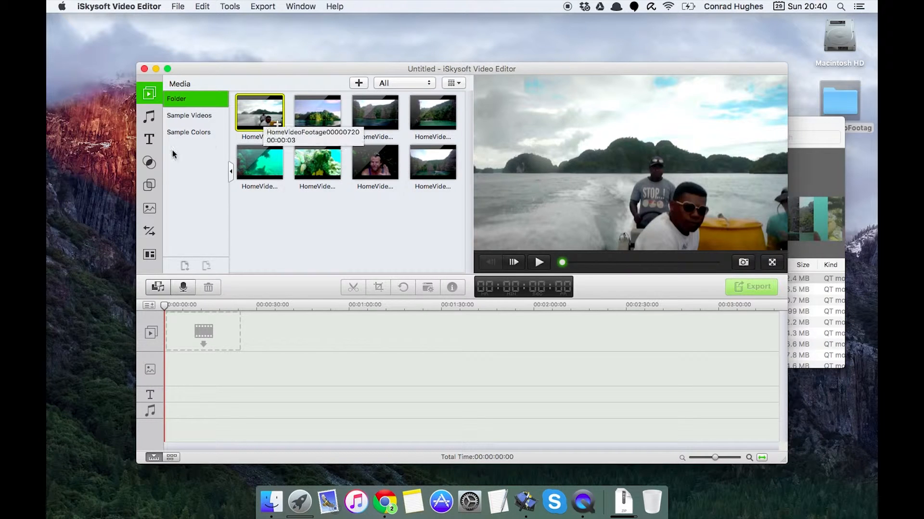
pyautogui.moveTo(150, 254)
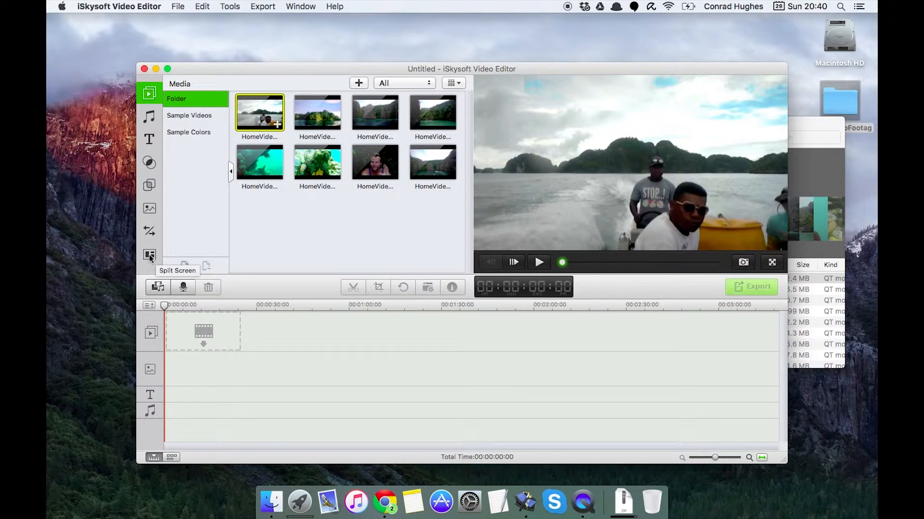
pyautogui.moveTo(177, 72)
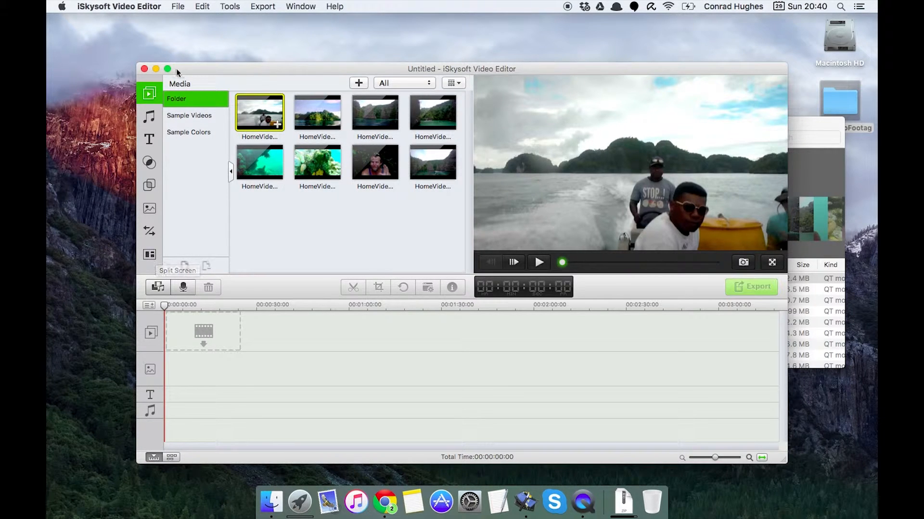
# Step: Add the 2 Screen A layout to the start of the timeline from the Split Screen library
pyautogui.click(167, 69)
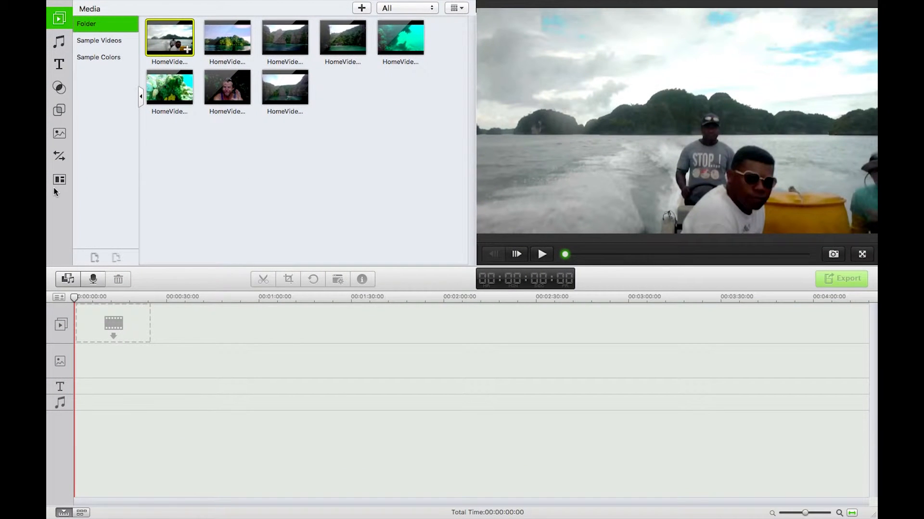
pyautogui.click(59, 179)
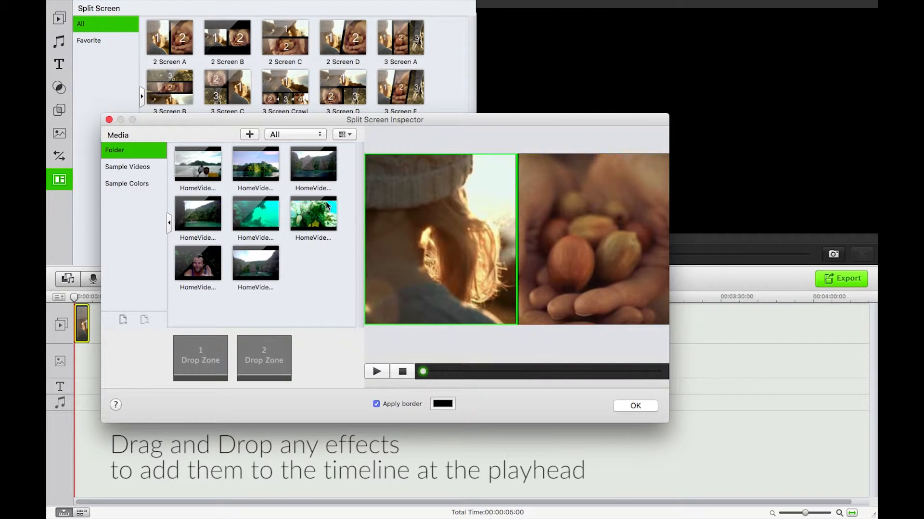
# Step: Fill both drop zones with underwater clips, keep the black Apply border on, and confirm with OK
pyautogui.click(313, 213)
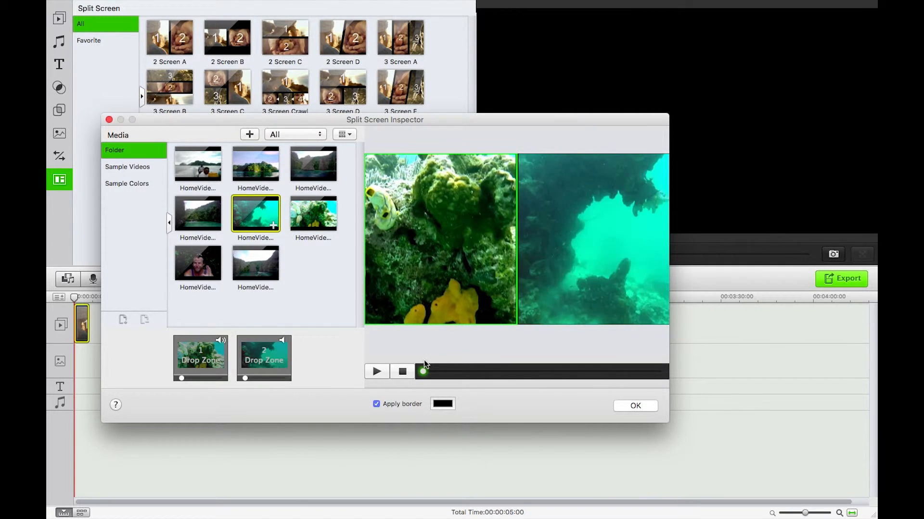
pyautogui.click(376, 371)
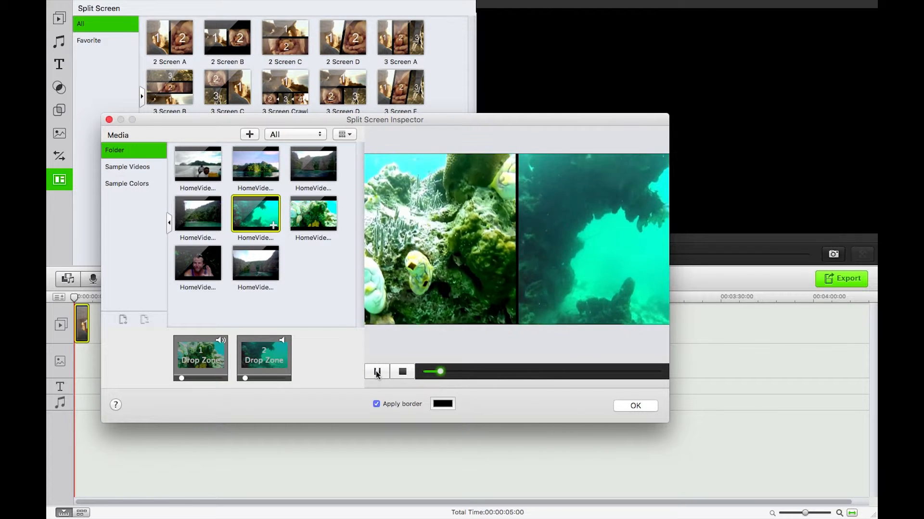
pyautogui.click(376, 372)
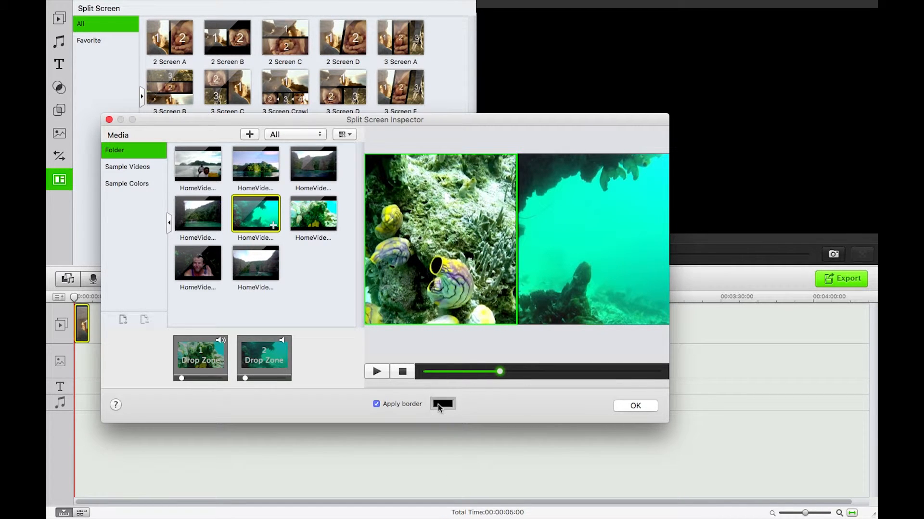
pyautogui.click(441, 404)
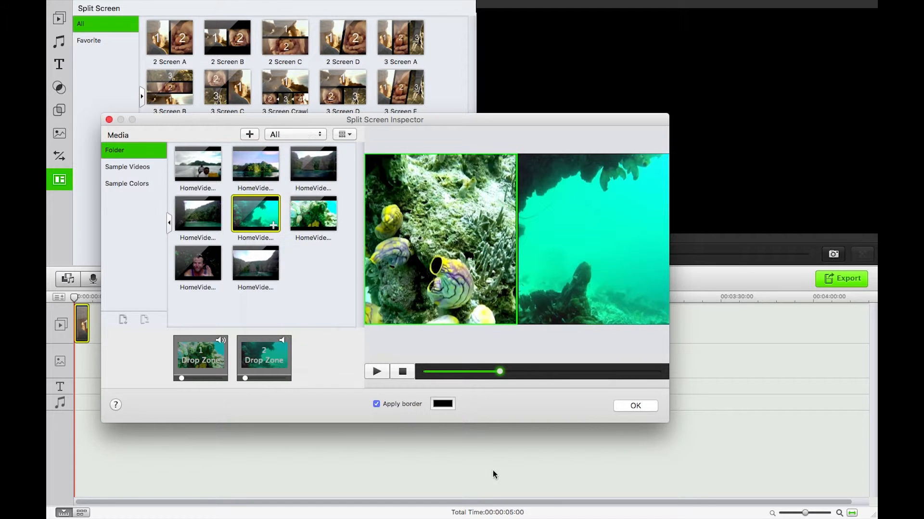
pyautogui.click(375, 404)
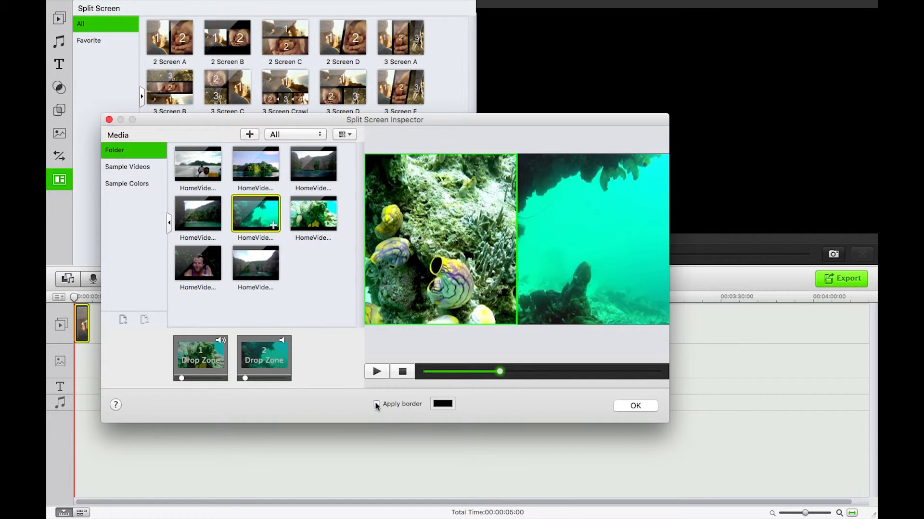
pyautogui.click(376, 404)
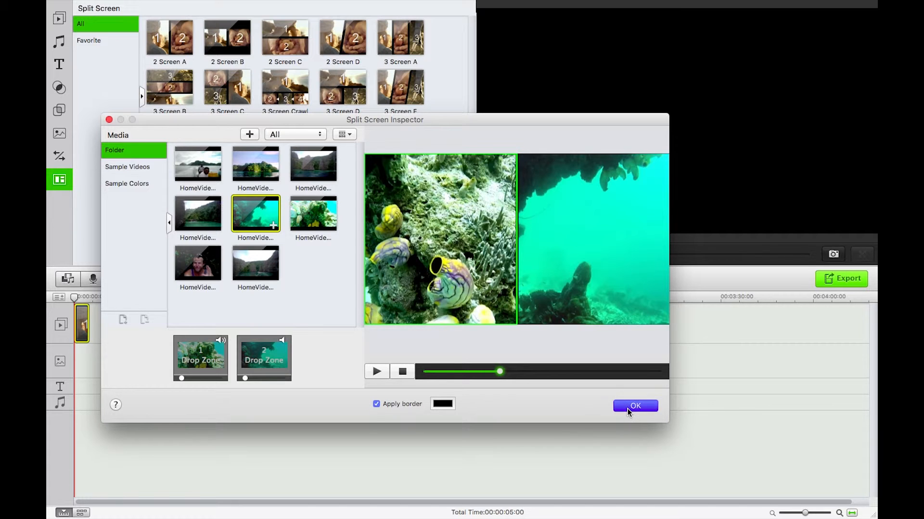
pyautogui.click(634, 406)
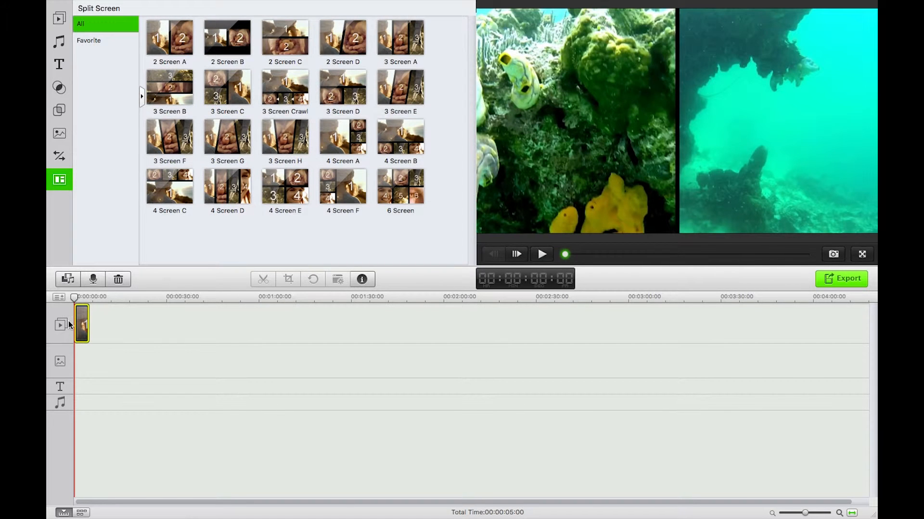
# Step: Play back the underwater split clip, then place 3 Screen H after it and bring up its settings
pyautogui.click(541, 254)
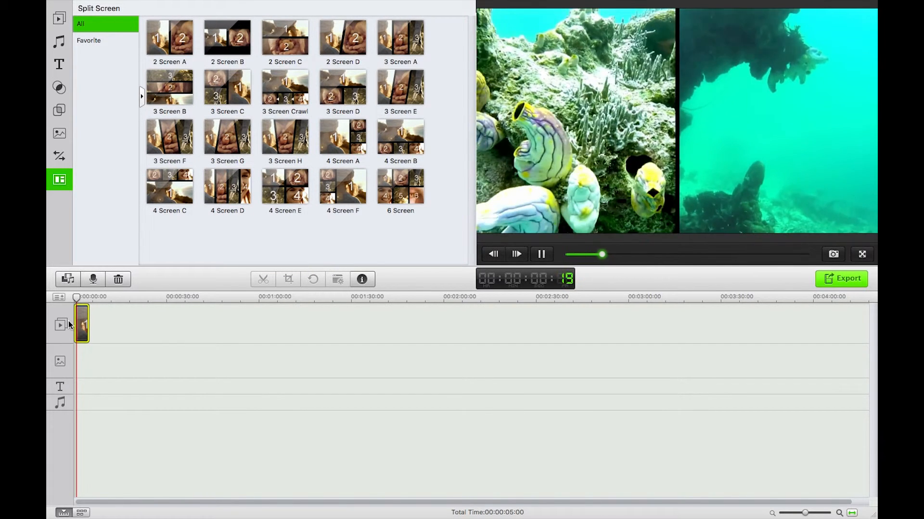
pyautogui.click(540, 254)
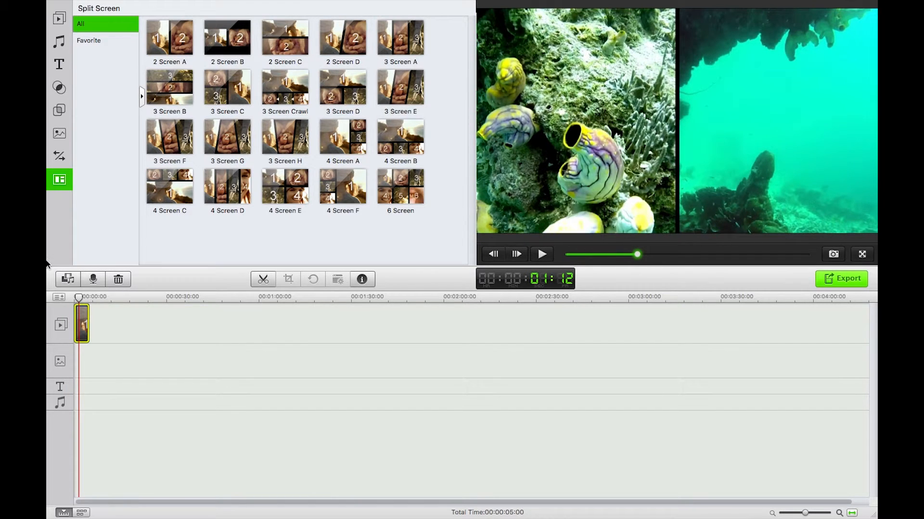
pyautogui.moveTo(336, 189)
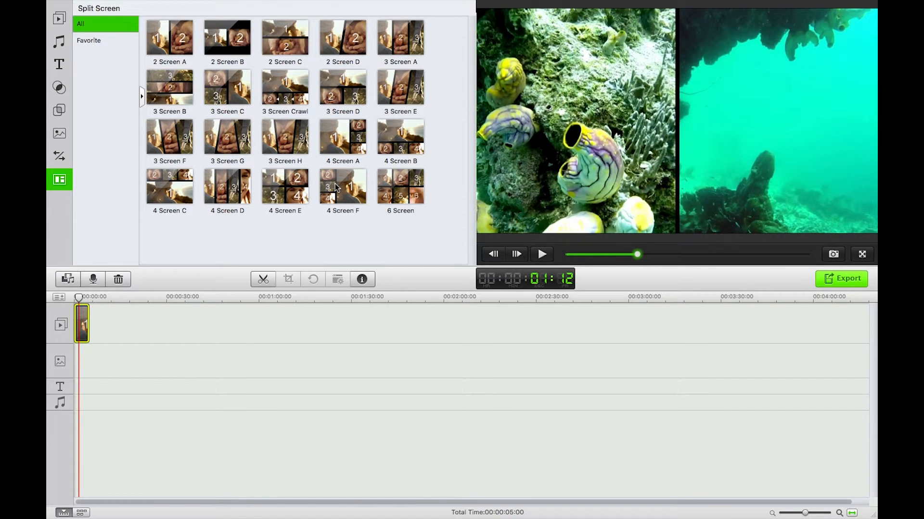
pyautogui.moveTo(270, 139)
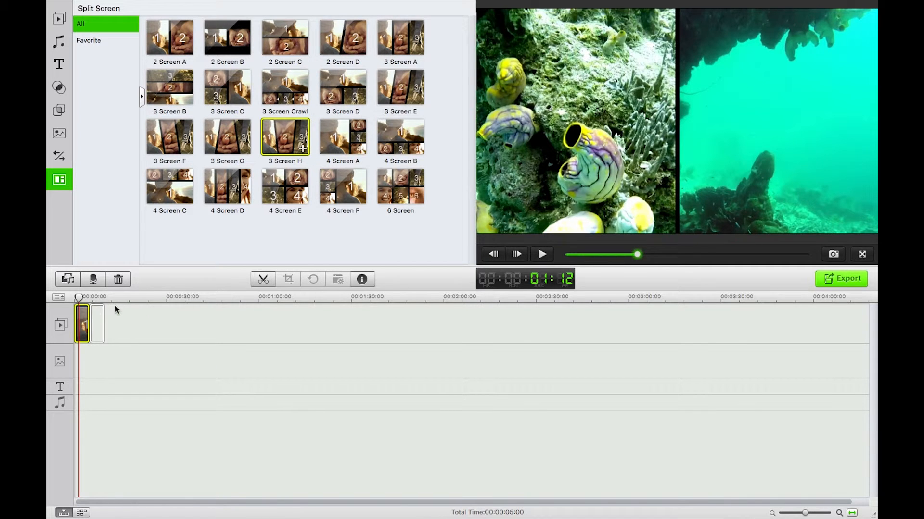
pyautogui.doubleClick(284, 137)
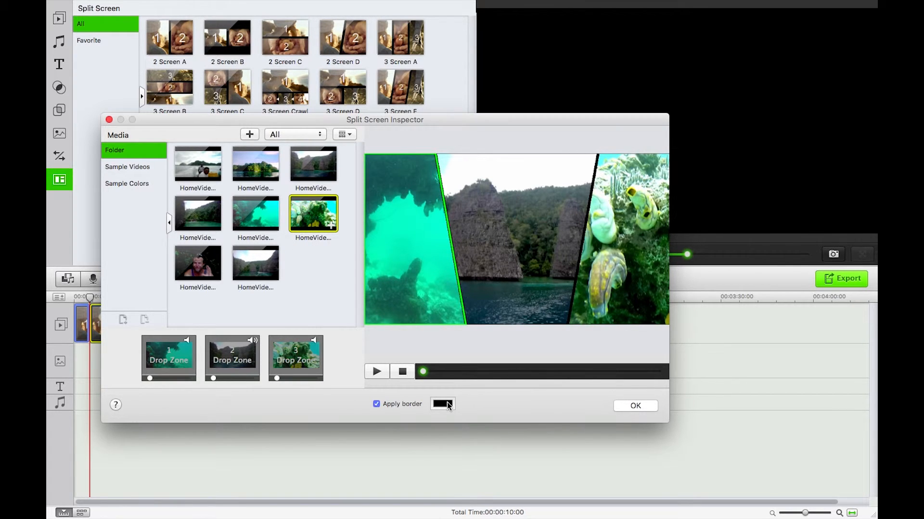
# Step: Verify the black border colour swatch for the three filled zones of the 3 Screen H split
pyautogui.click(441, 404)
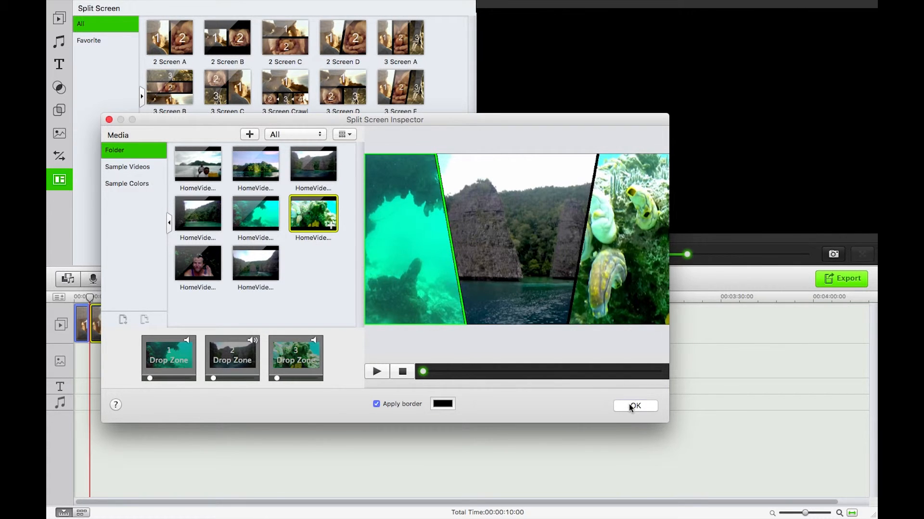
# Step: Confirm the three-screen split with OK and play it back as the second timeline clip
pyautogui.click(634, 407)
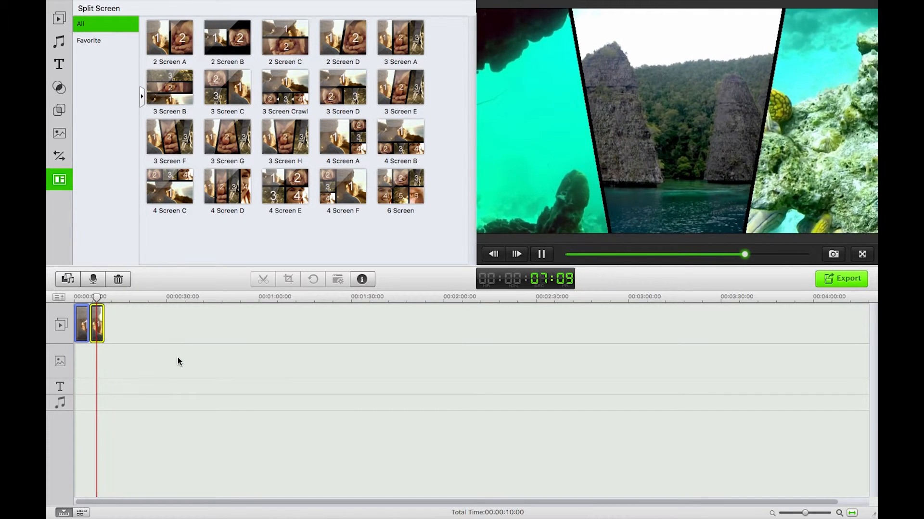
pyautogui.click(539, 254)
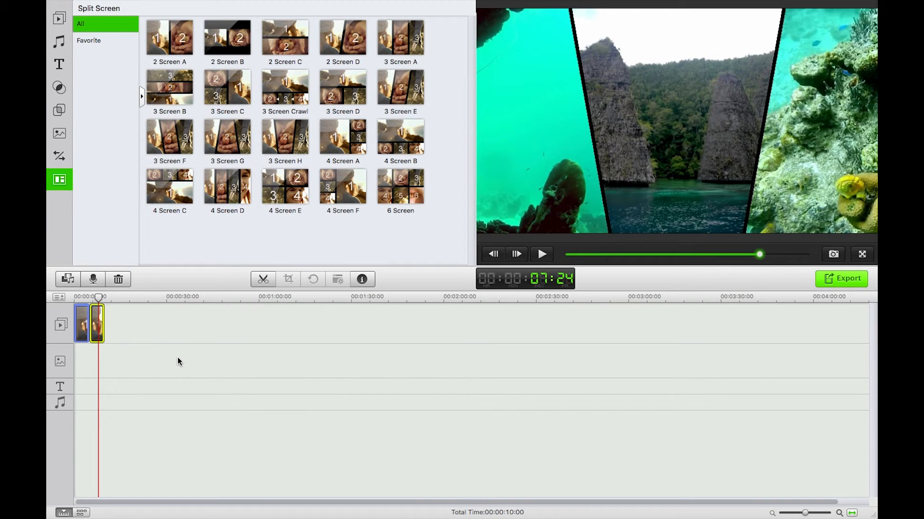
pyautogui.moveTo(405, 5)
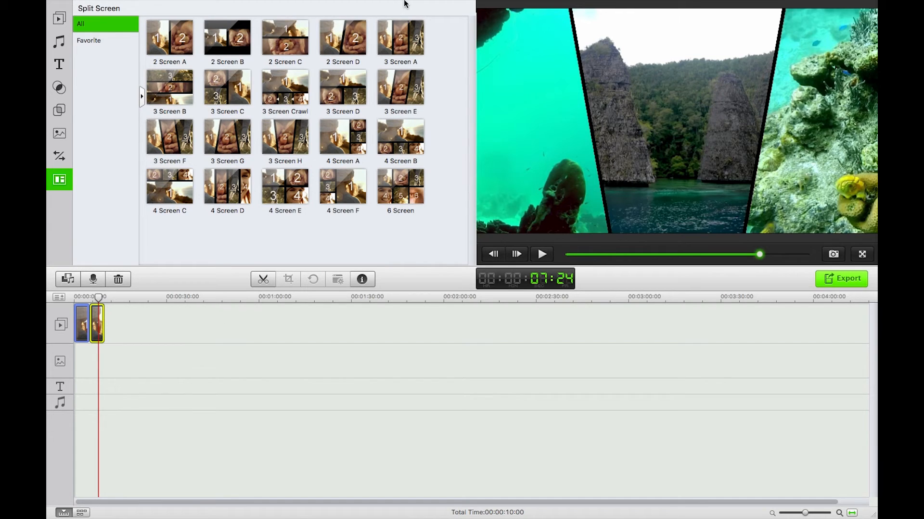